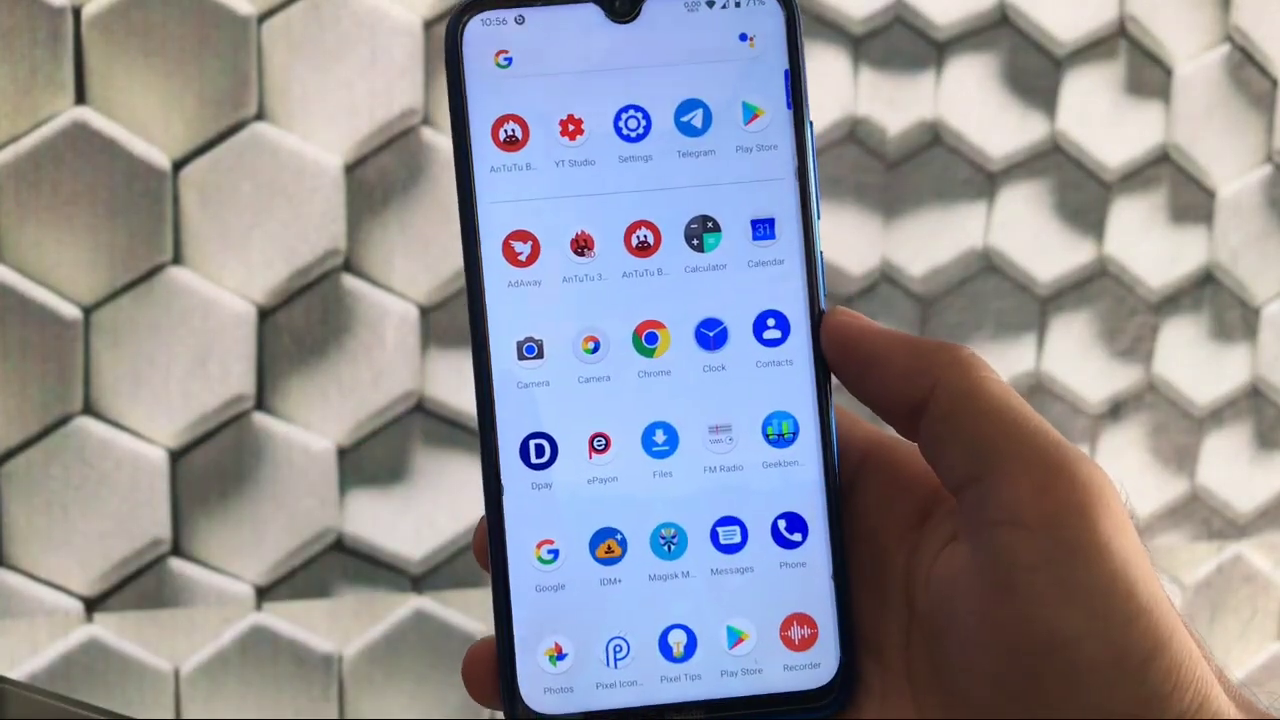
Enable the FPS Info quick settings tile so a live frame-rate readout shows in the status bar.
scroll("down", 3)
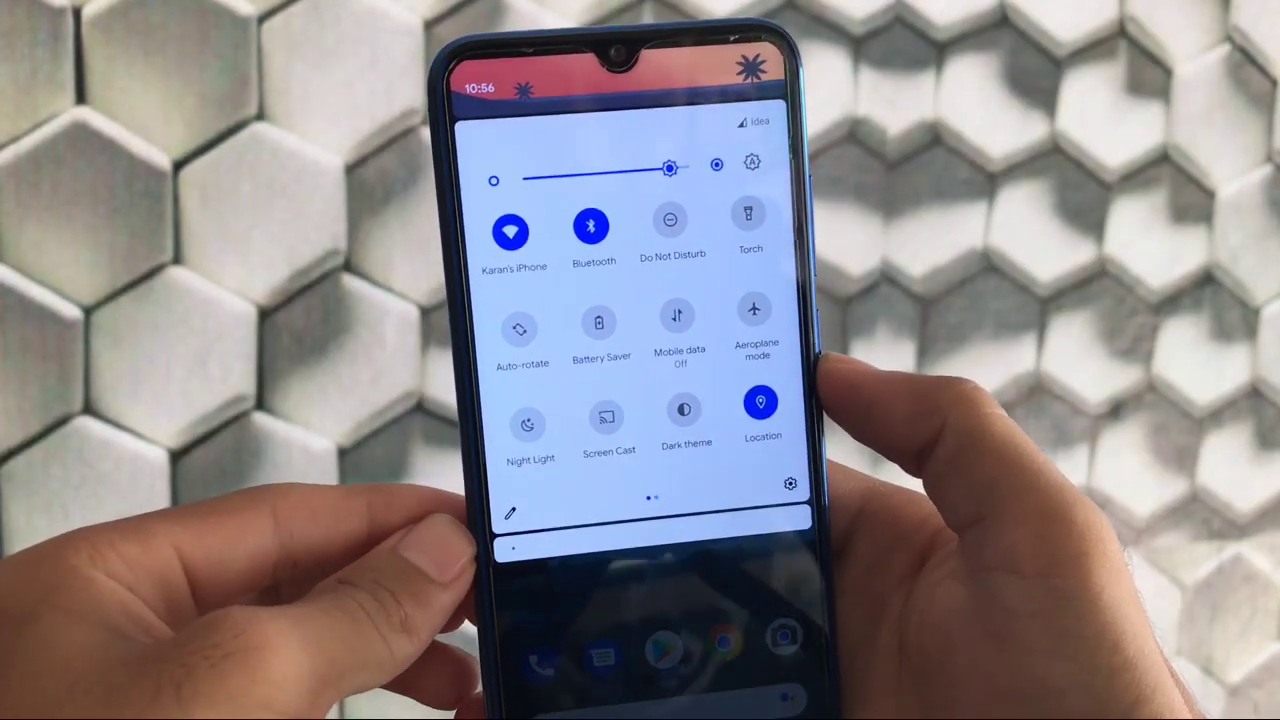
scroll("left", 3)
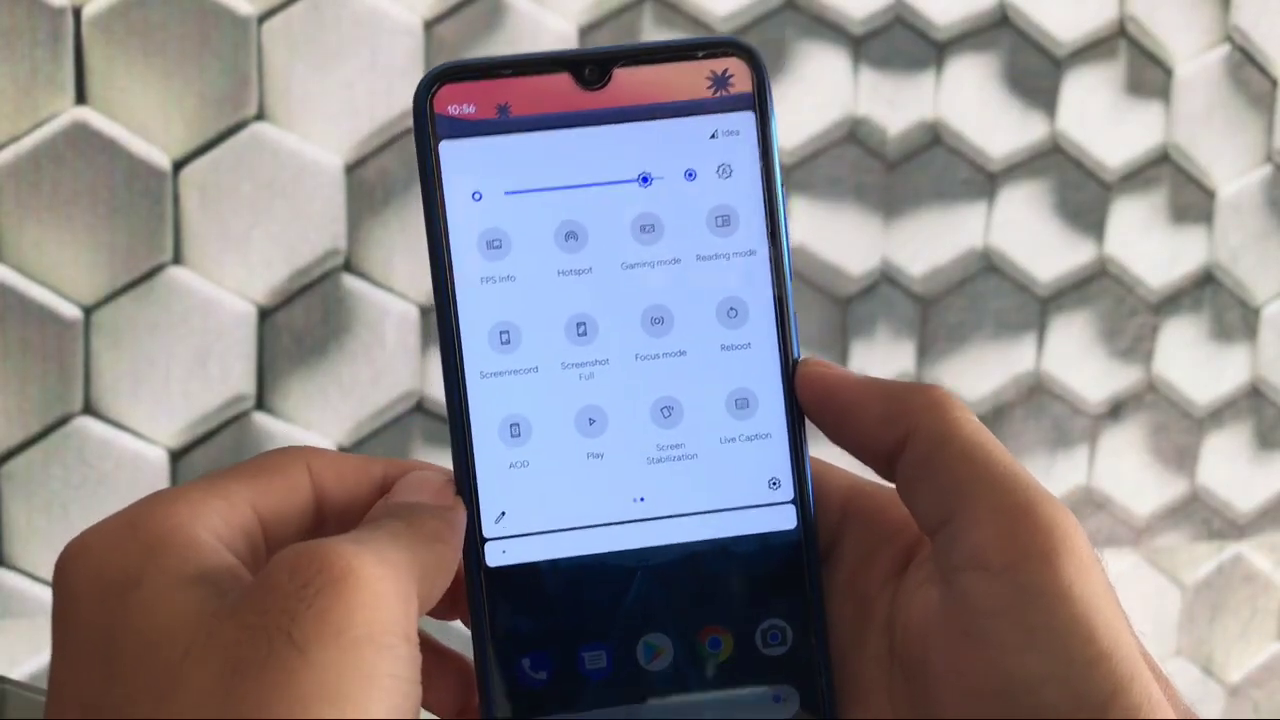
scroll("left", 3)
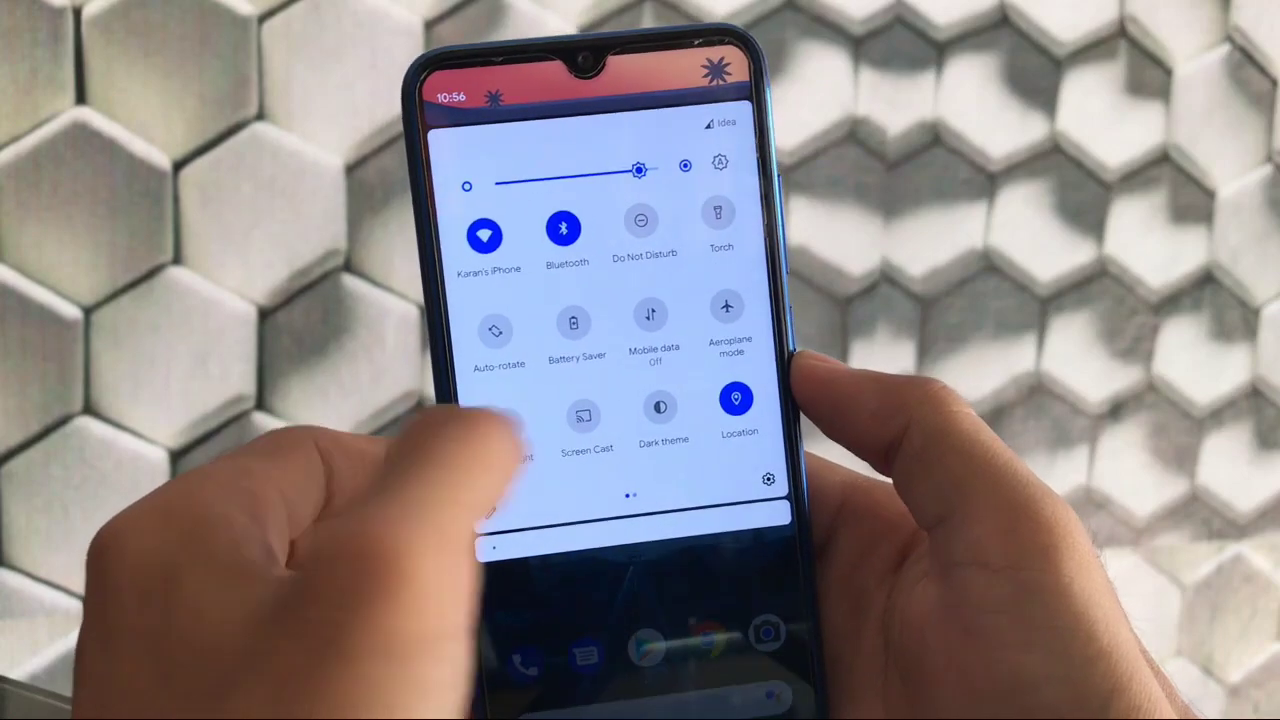
scroll("left", 3)
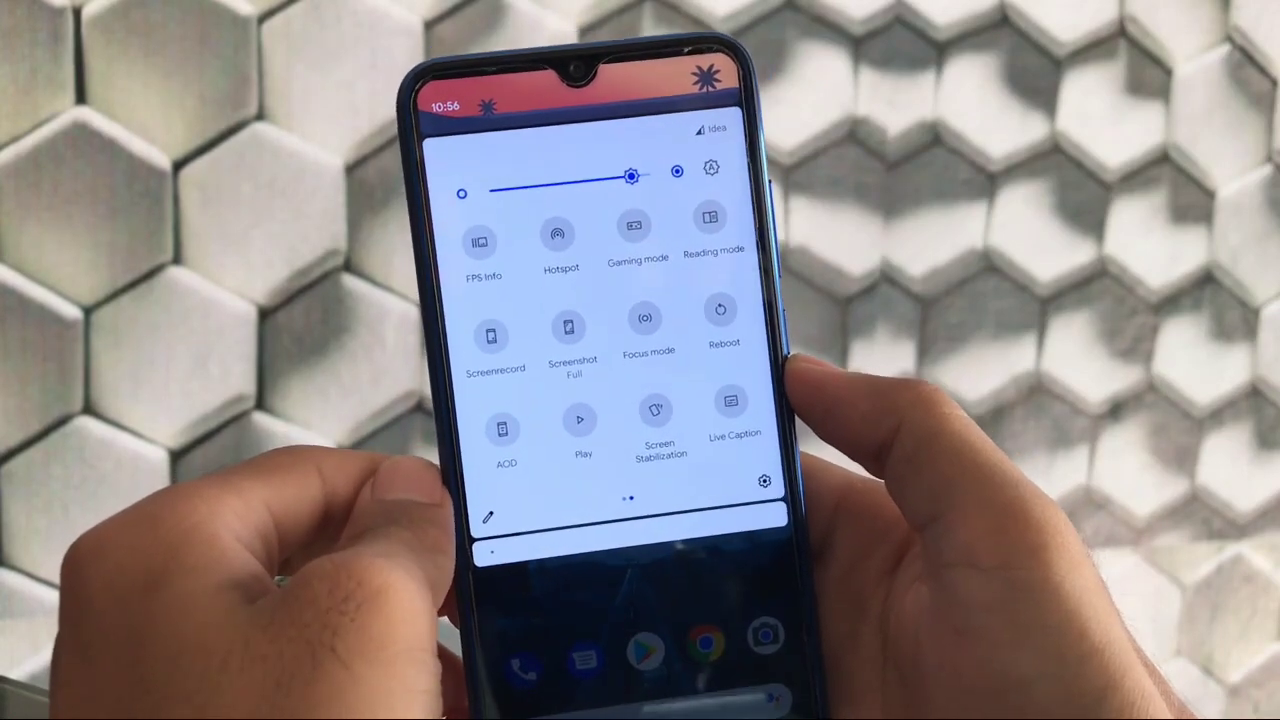
left_click(480, 240)
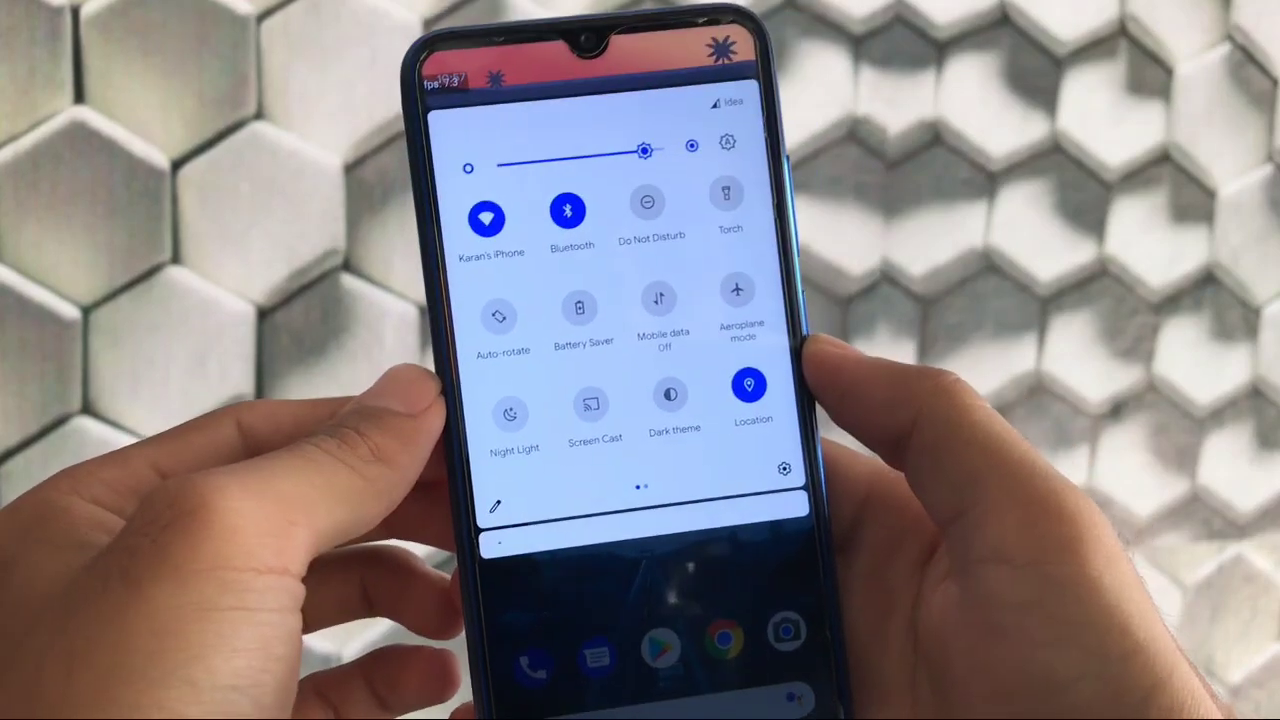
scroll("left", 3)
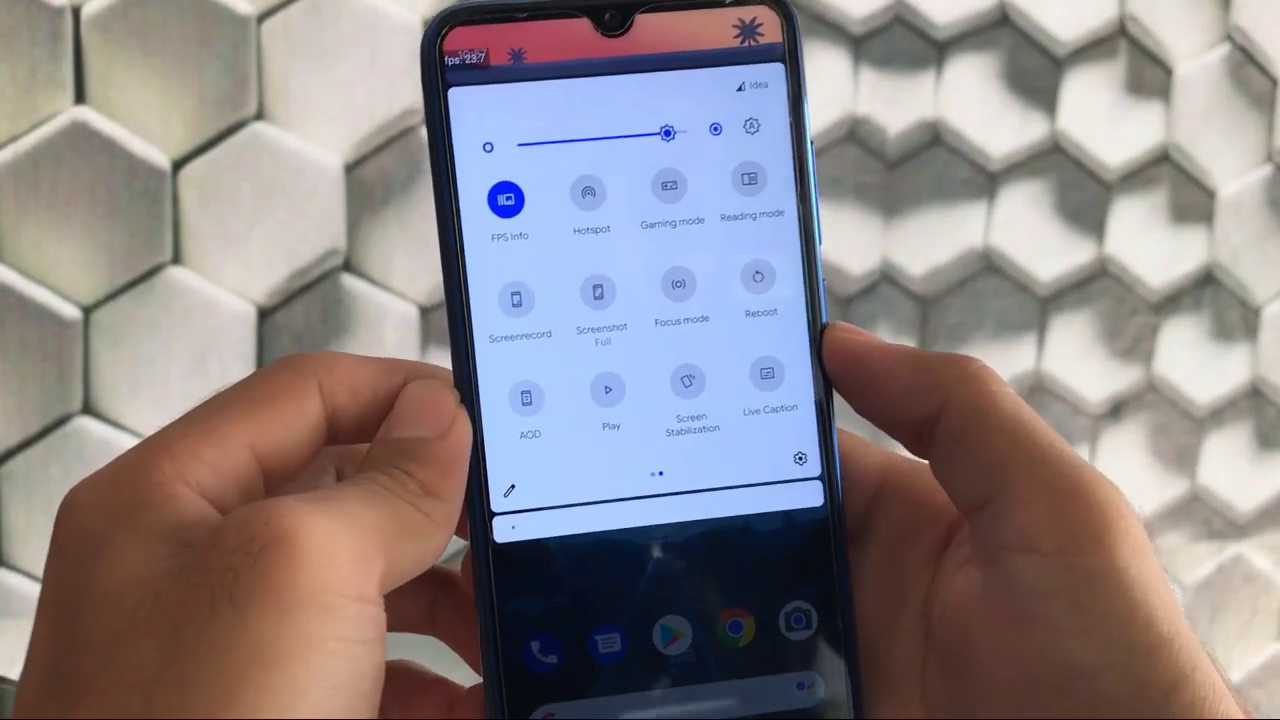
Bring up the Edit tiles screen for rearranging and adding quick settings tiles.
left_click(510, 490)
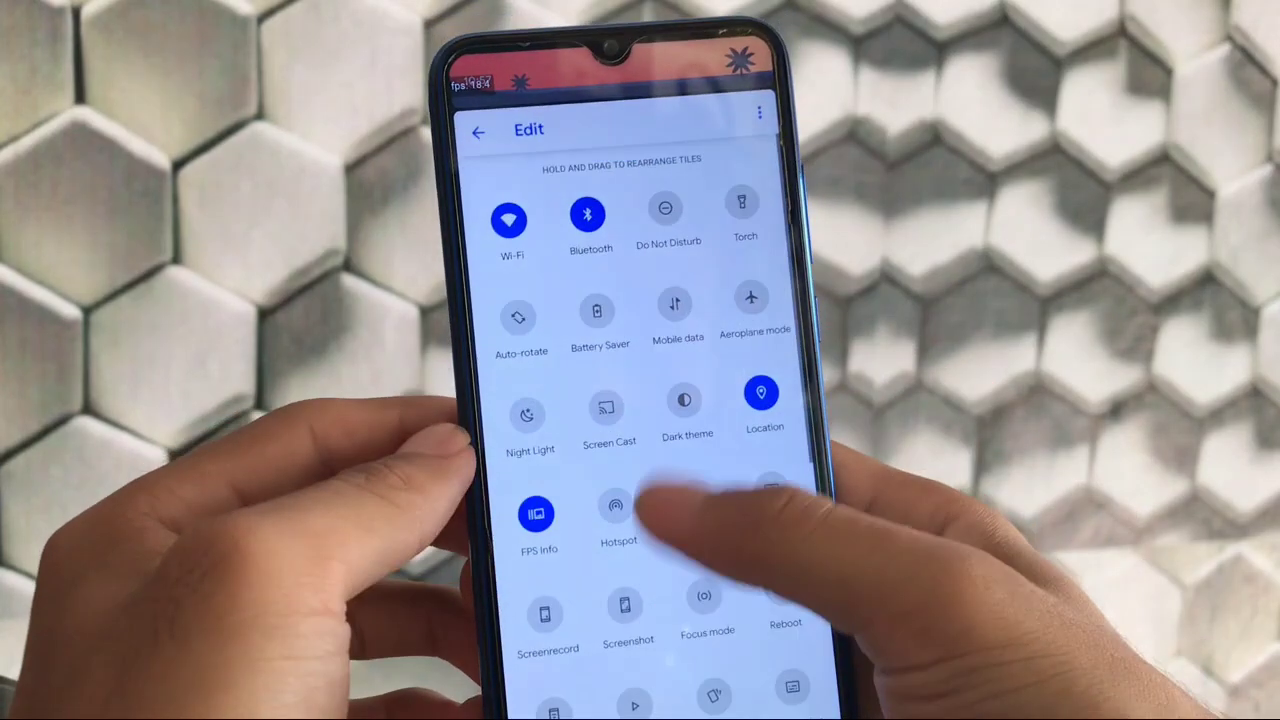
scroll("down", 3)
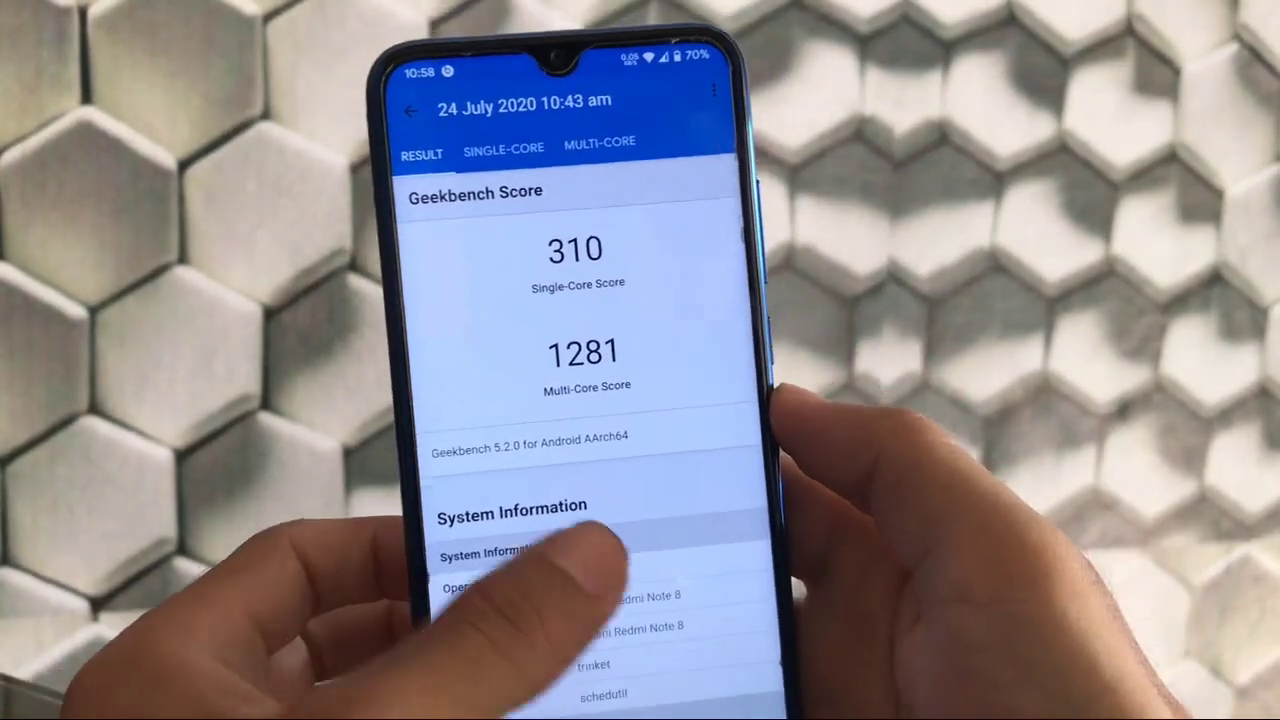
View the saved 24 July 2020 Geekbench result: 310 single-core, 1281 multi-core.
left_click(504, 148)
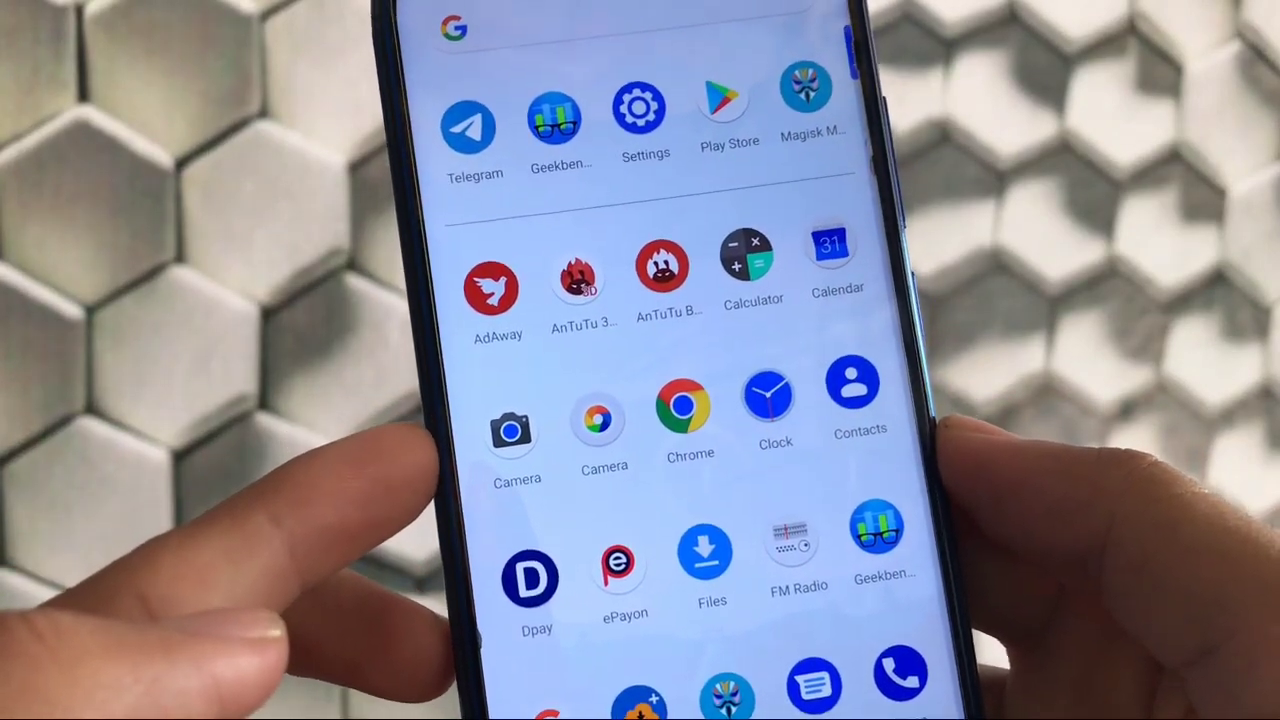
Scroll the app drawer to reach the MiCam Camera app and its viewfinder.
scroll("up", 3)
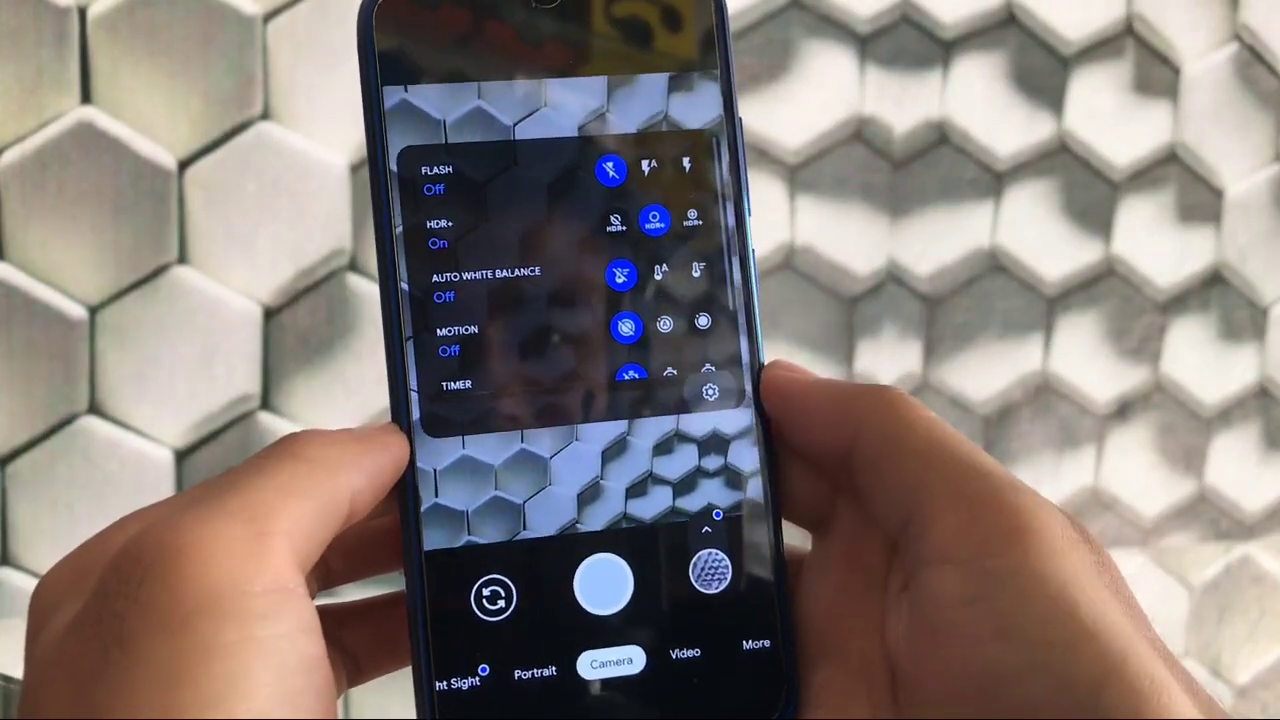
Review the HDR+ Enhanced Frames choices in GCam's Advanced settings and keep Auto.
left_click(710, 390)
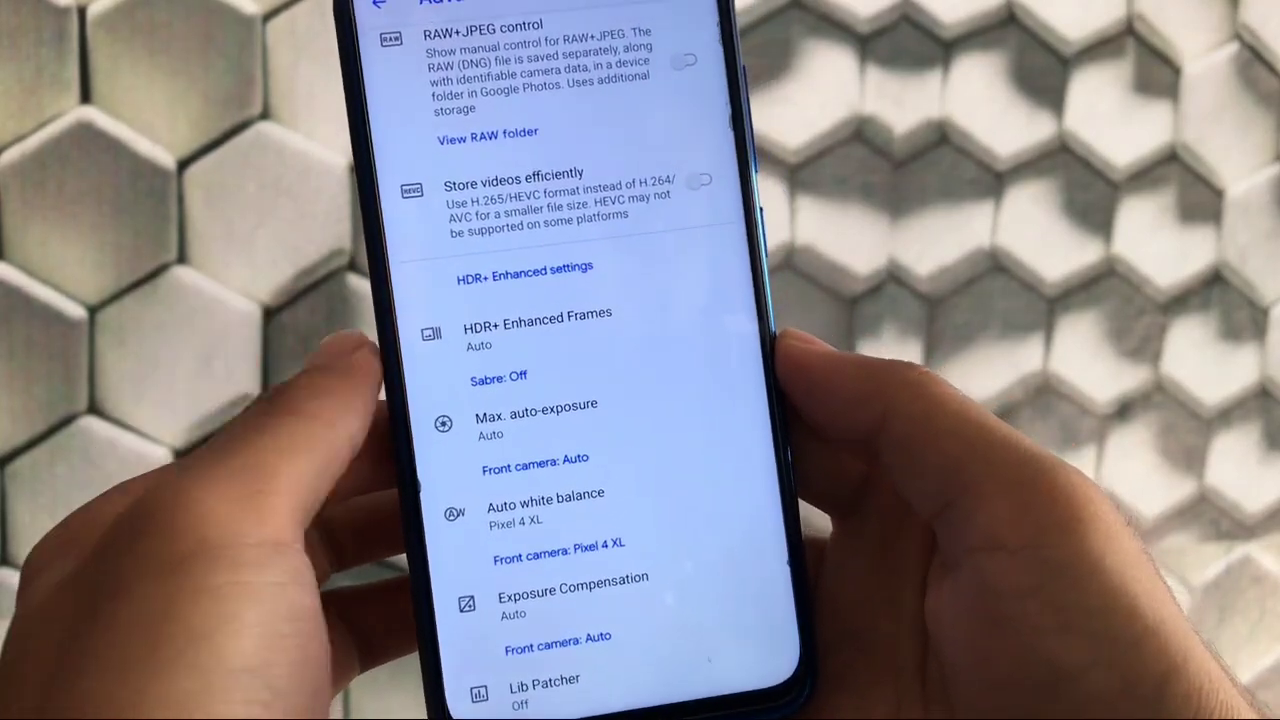
left_click(536, 320)
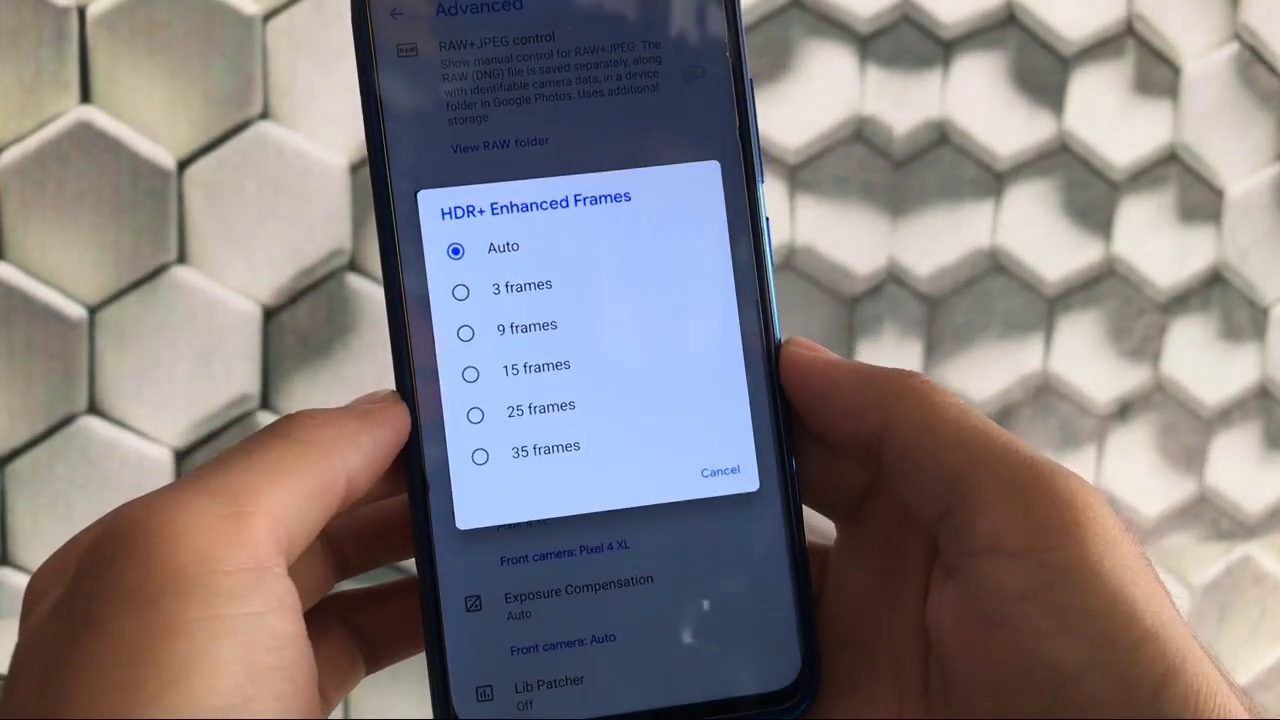
left_click(720, 472)
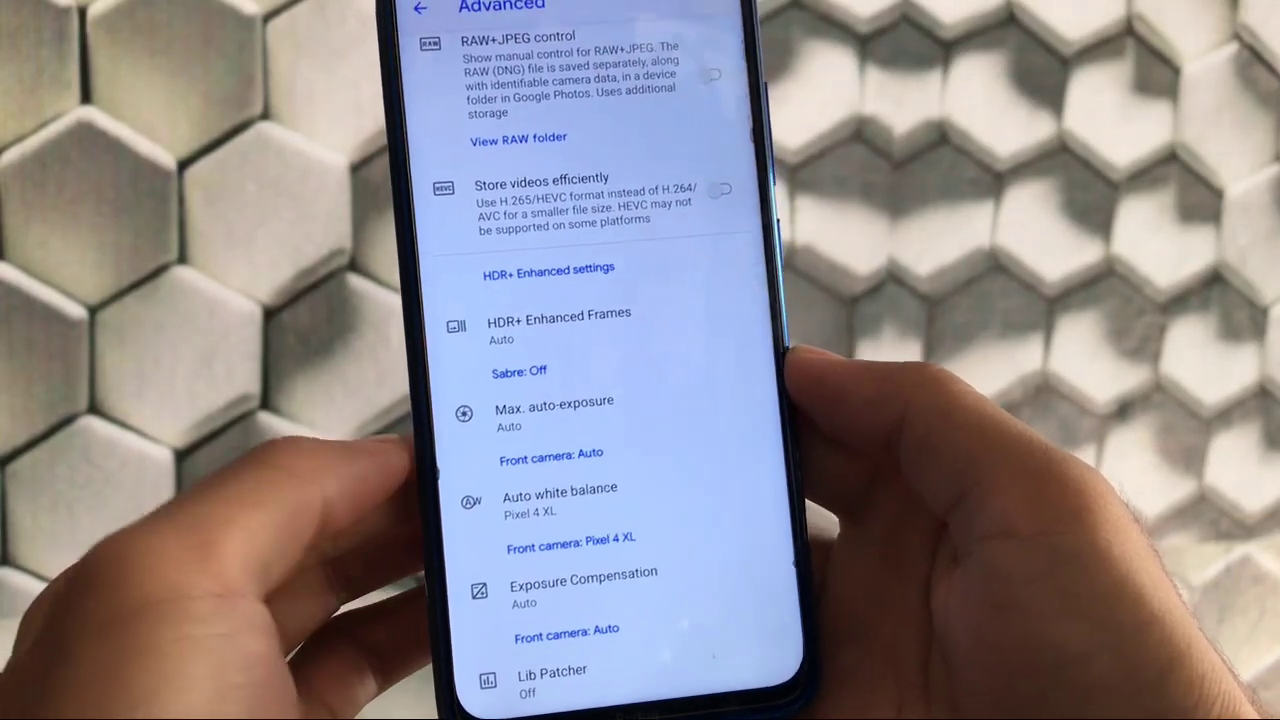
left_click(420, 8)
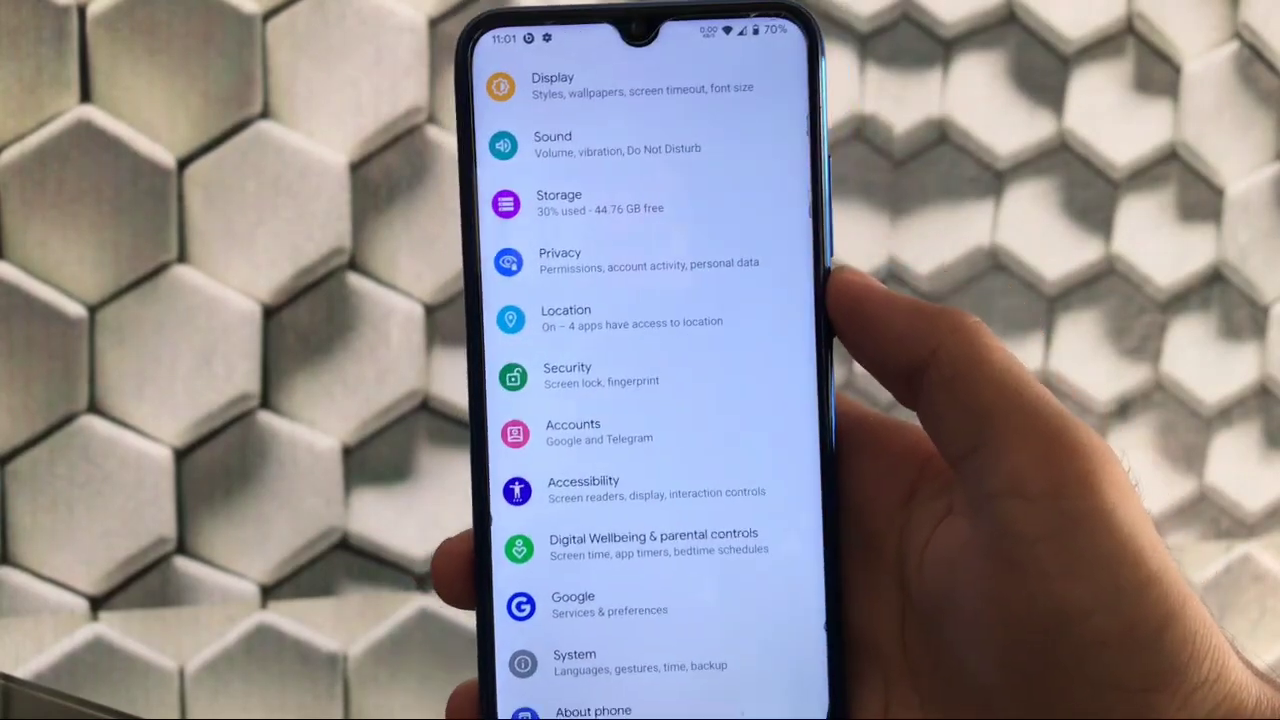
Scroll the Settings categories and go into the Display page.
scroll("down", 3)
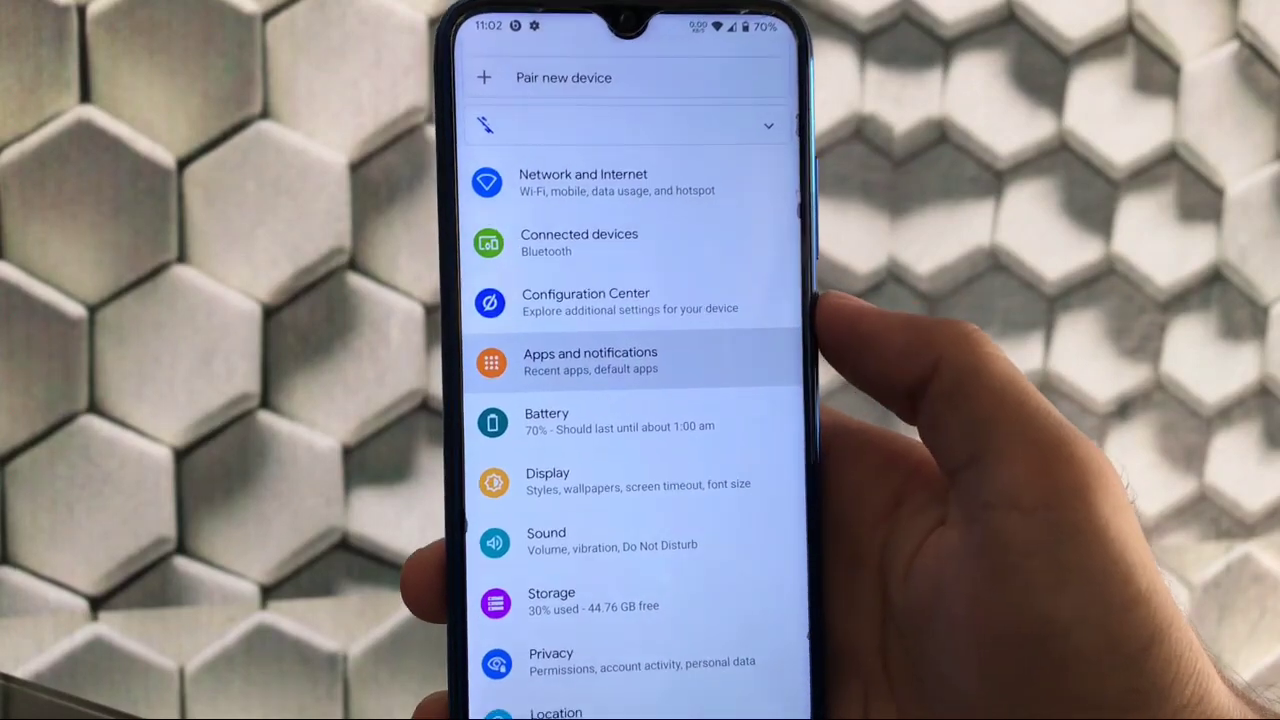
left_click(590, 360)
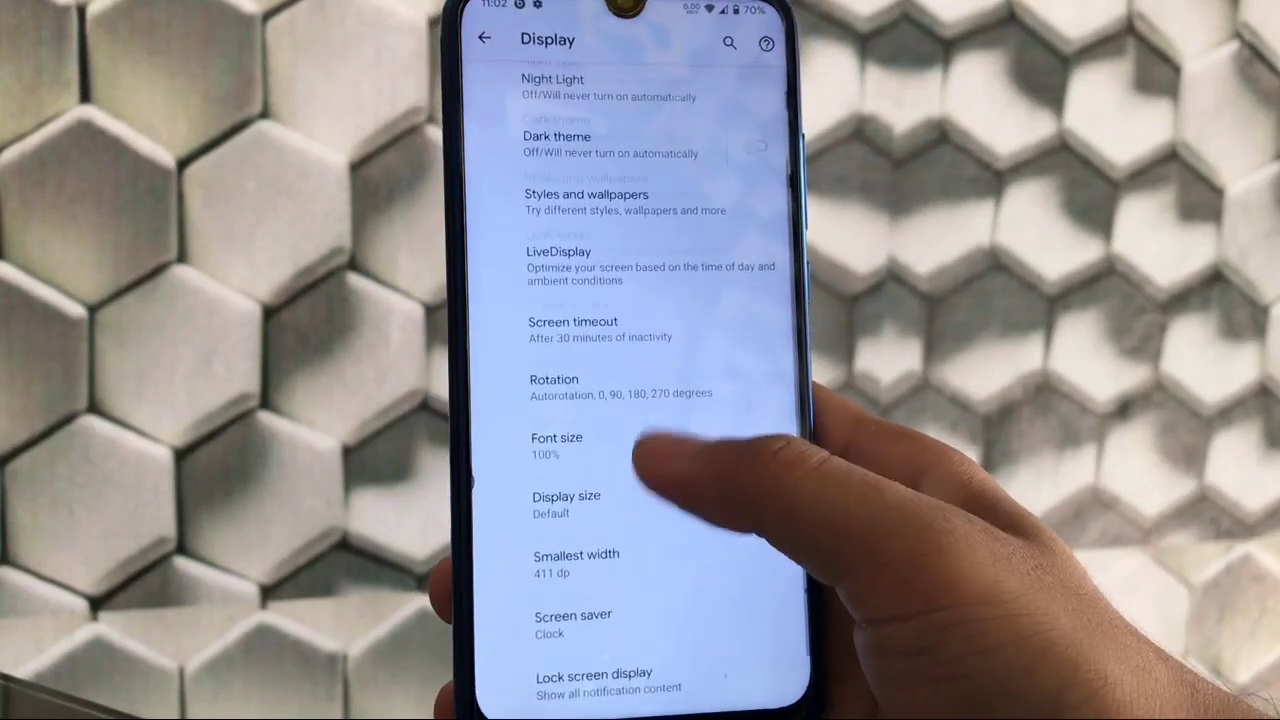
View the Rotation modes under Display, then return to the main Settings list.
left_click(554, 384)
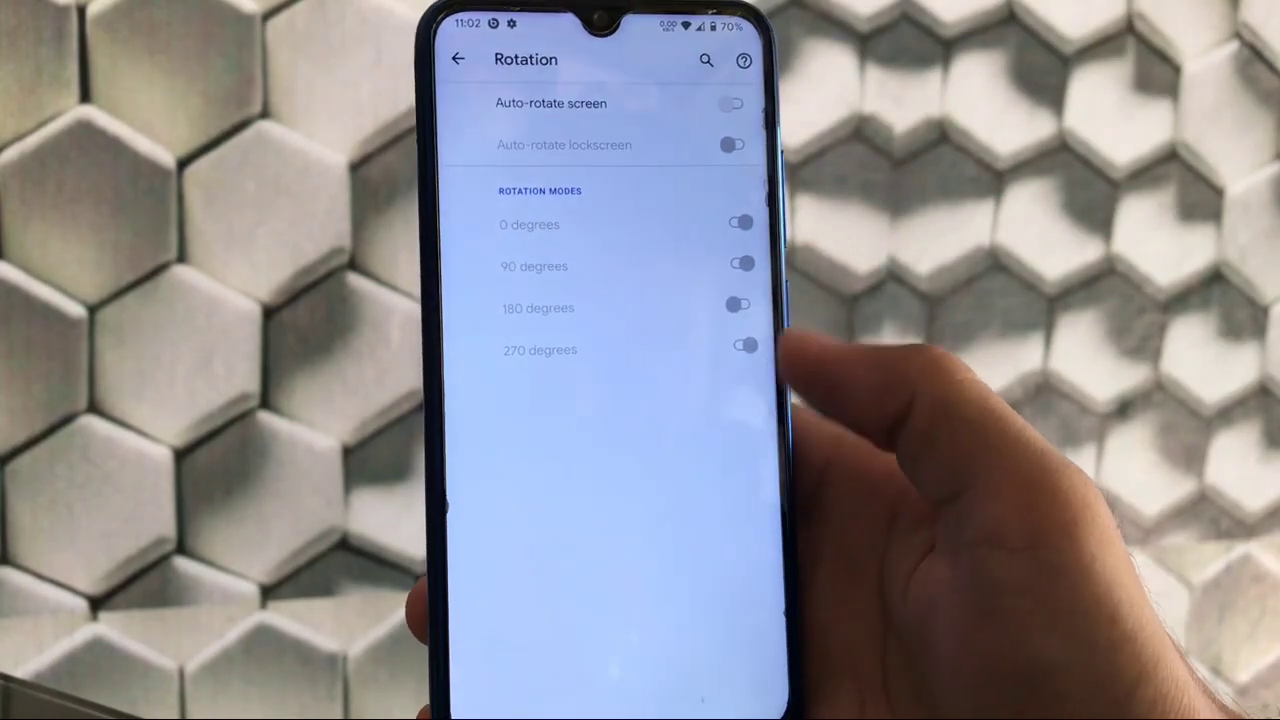
left_click(456, 60)
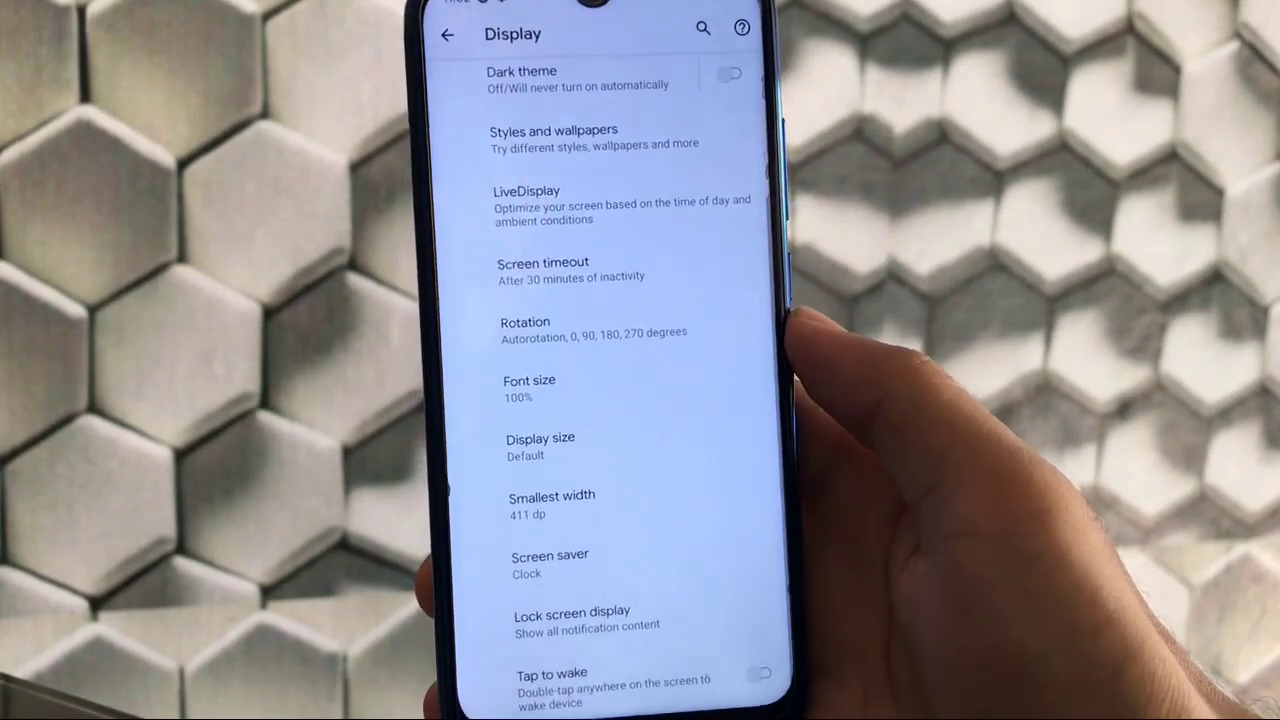
left_click(448, 36)
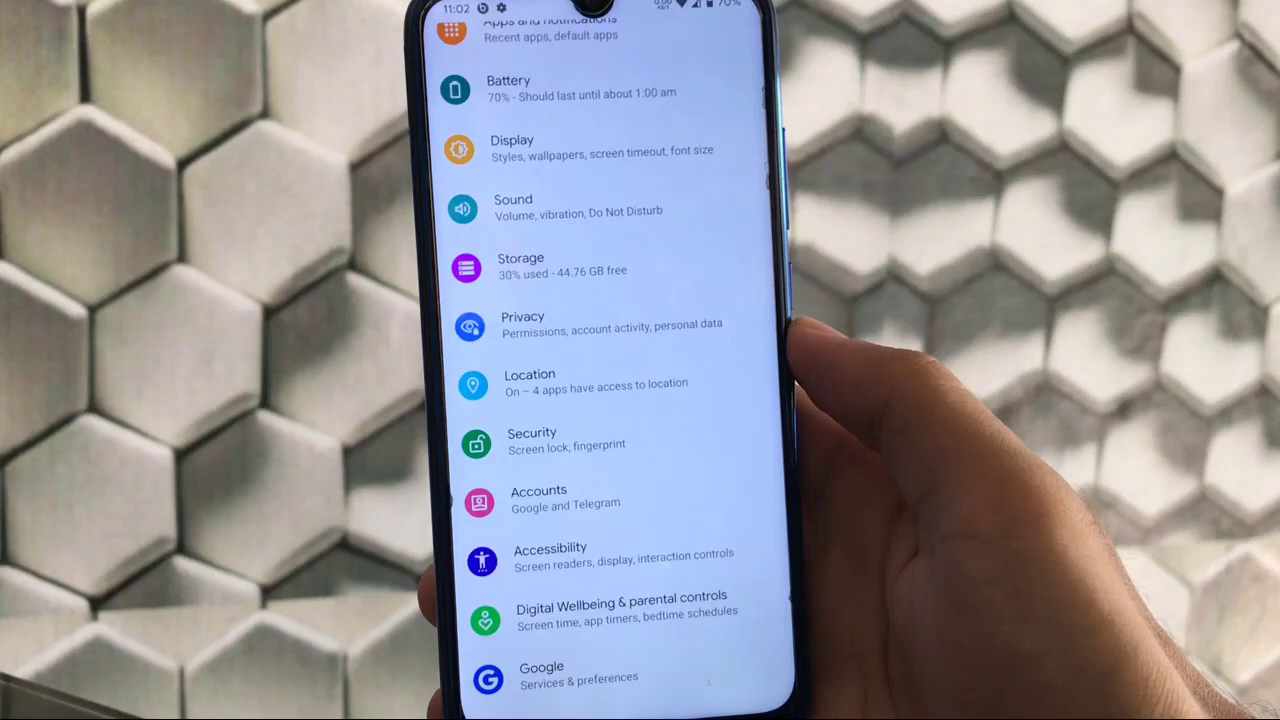
Browse the Configuration Center's Status Bar options and return to its section list.
scroll("down", 3)
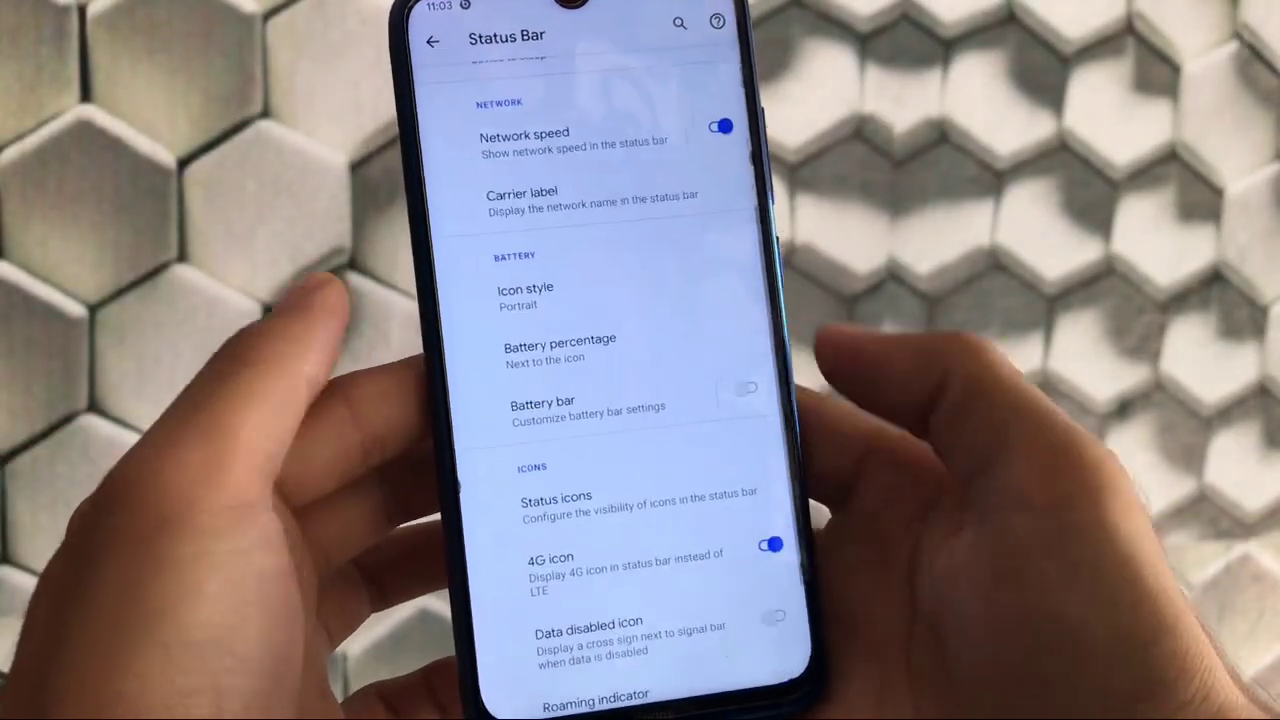
scroll("down", 3)
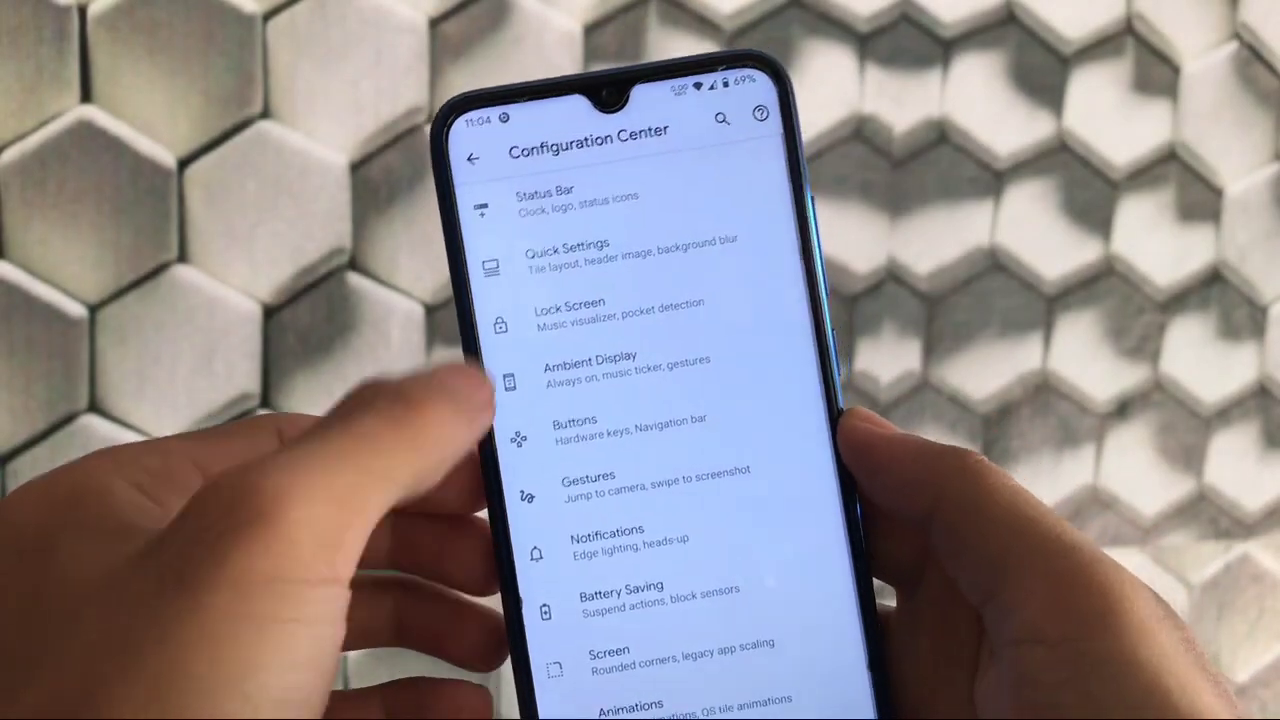
left_click(600, 248)
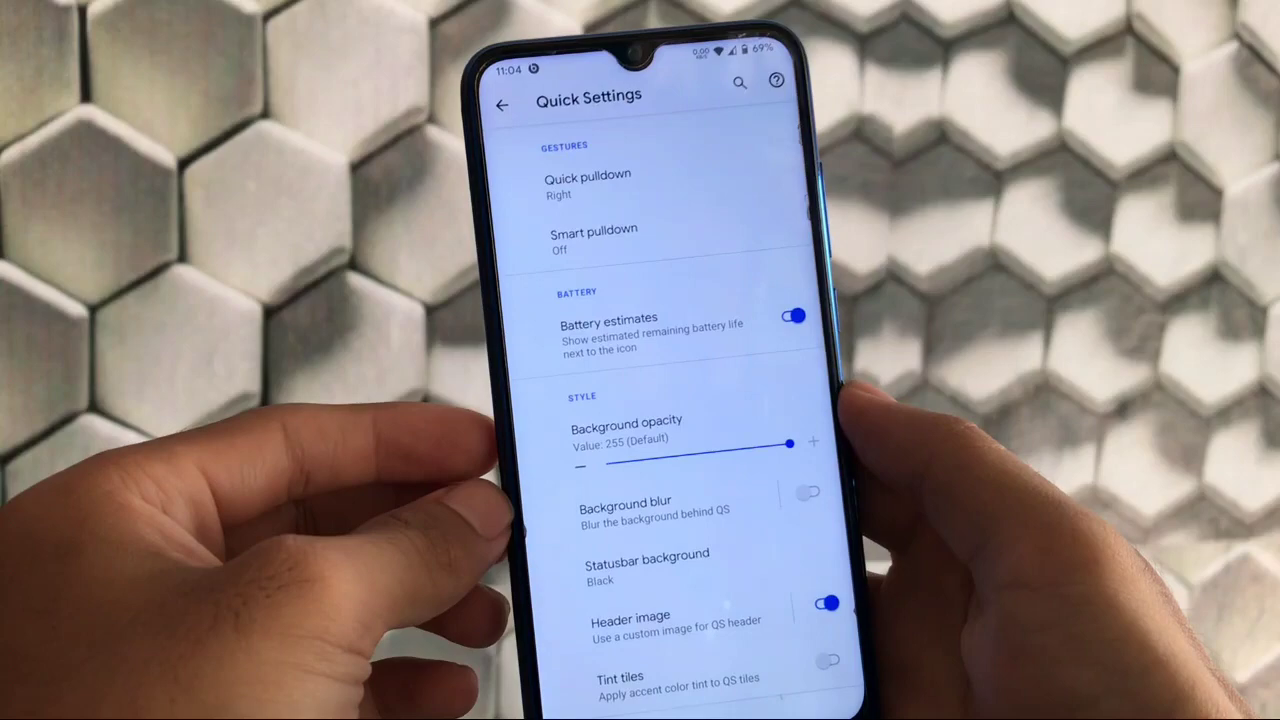
scroll("down", 3)
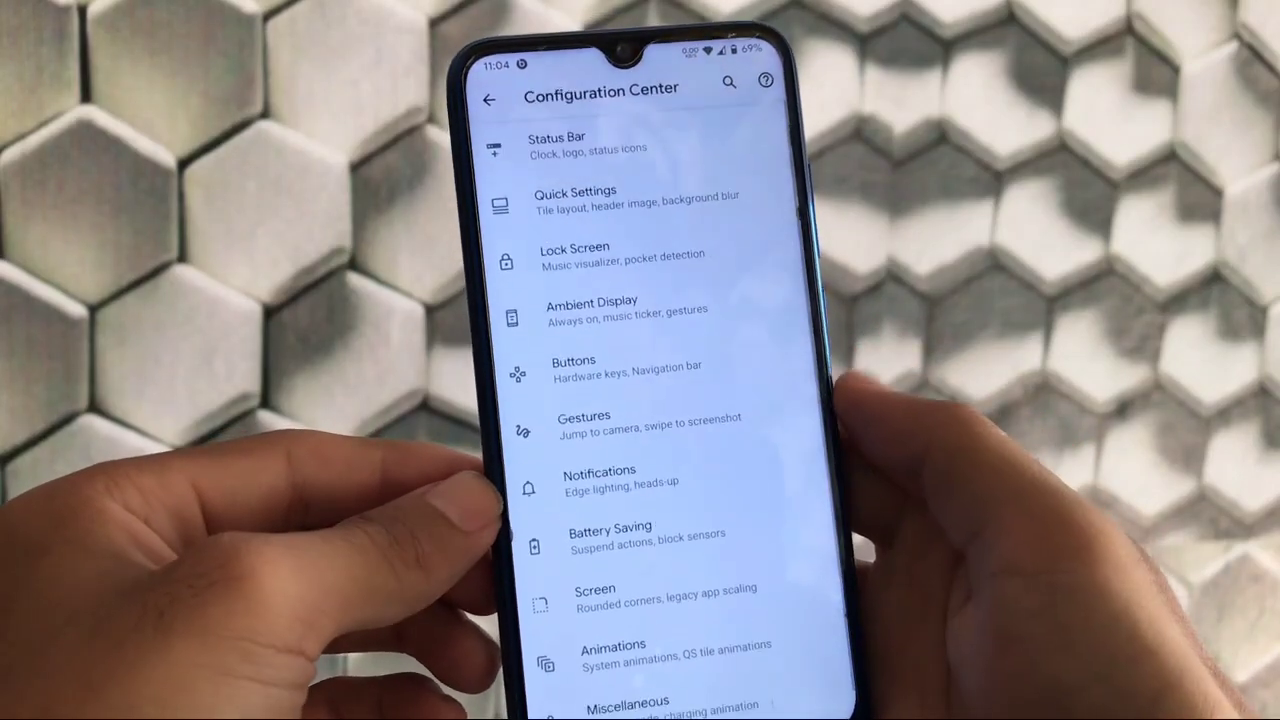
left_click(574, 250)
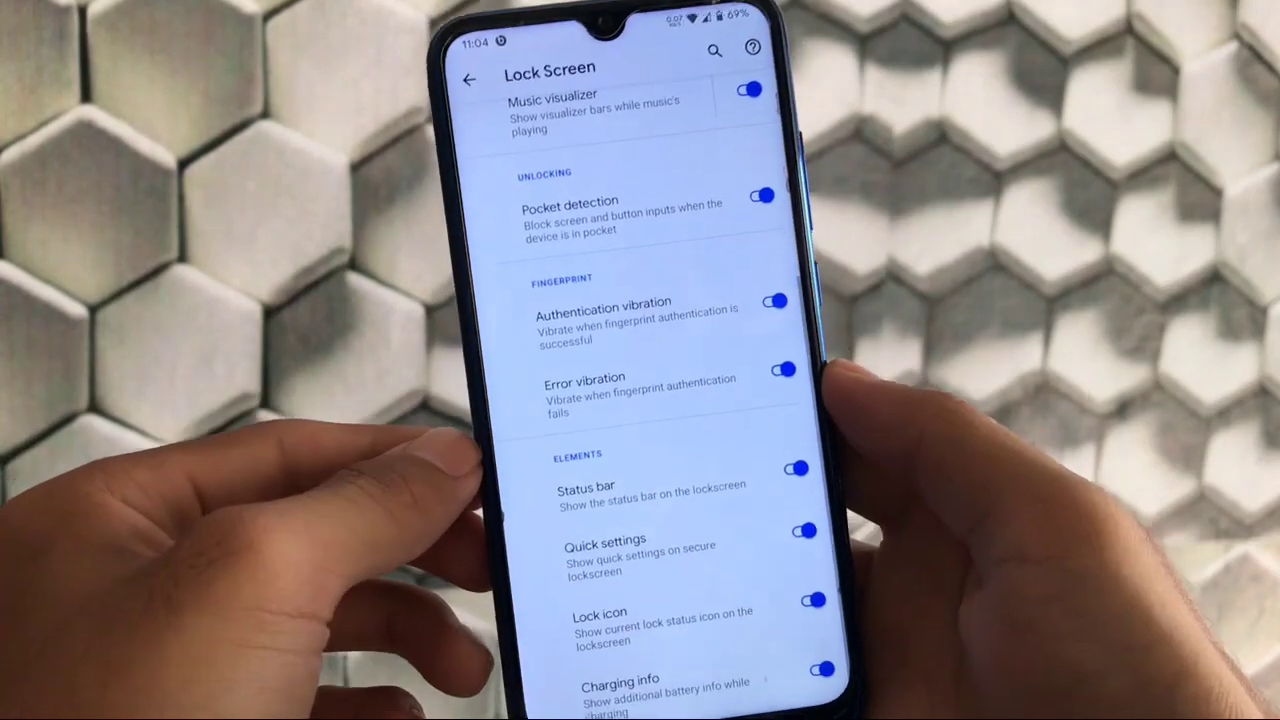
scroll("up", 3)
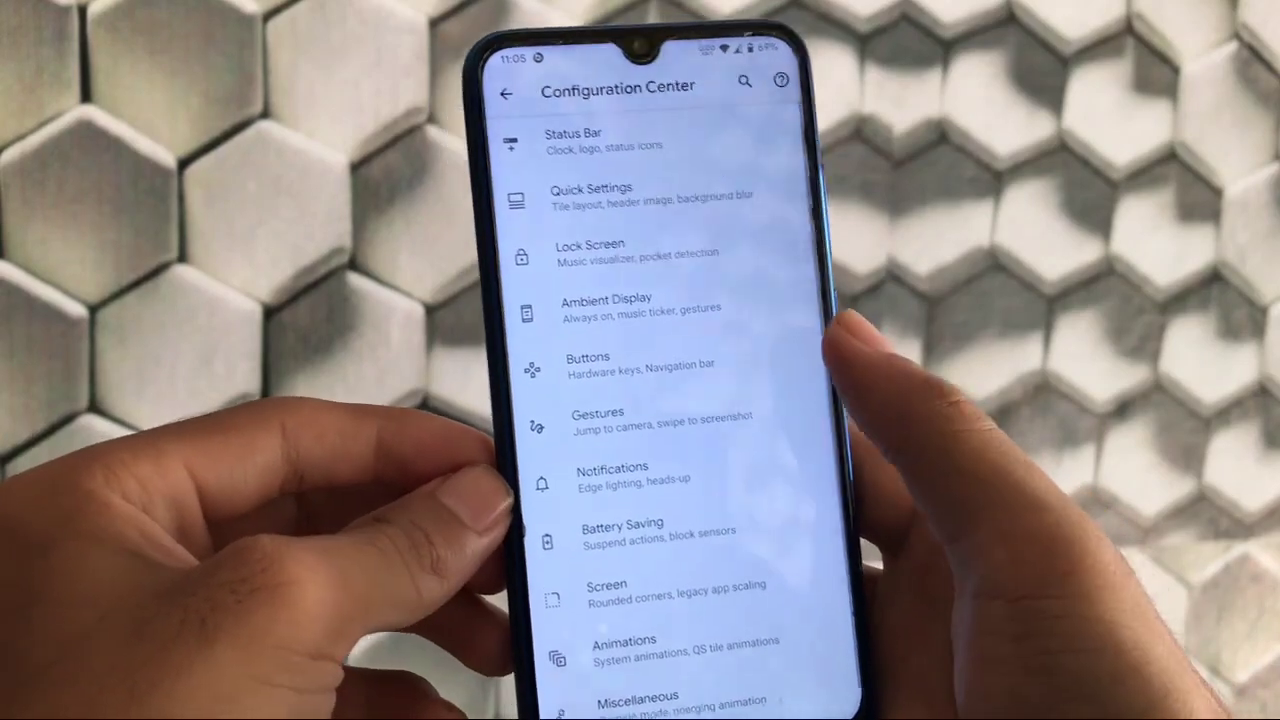
left_click(588, 360)
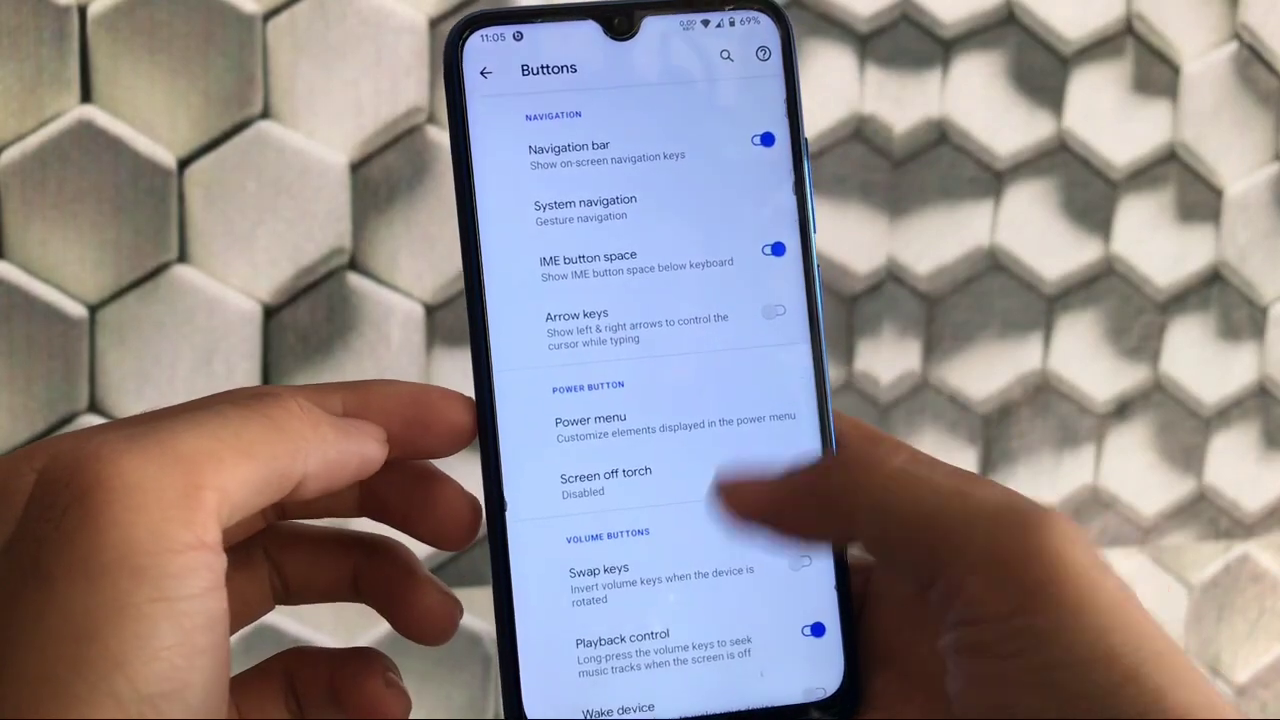
scroll("up", 3)
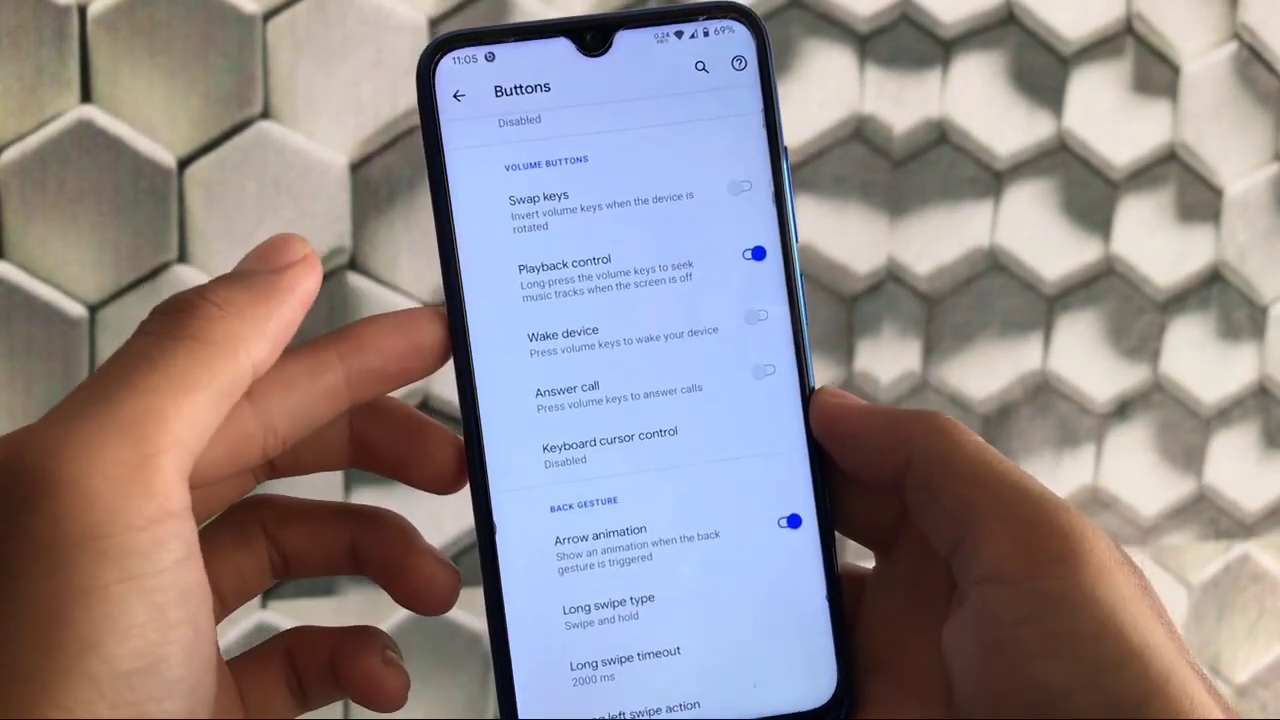
scroll("down", 3)
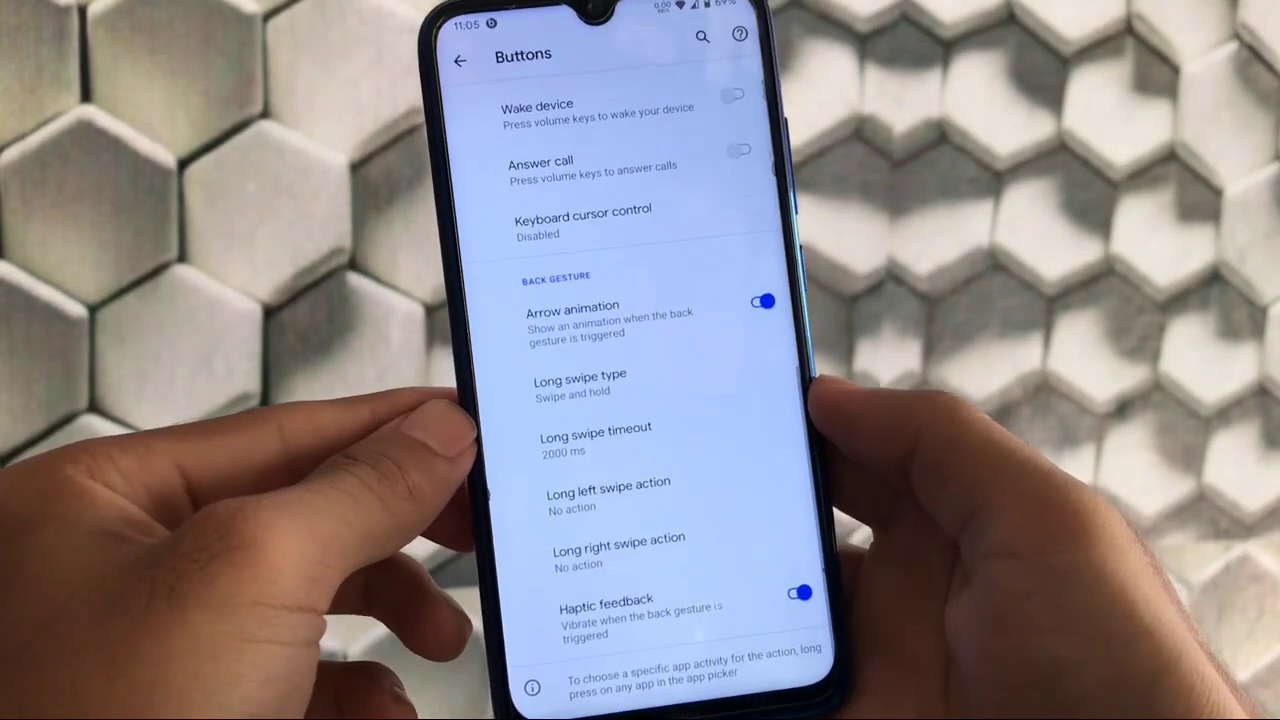
left_click(460, 60)
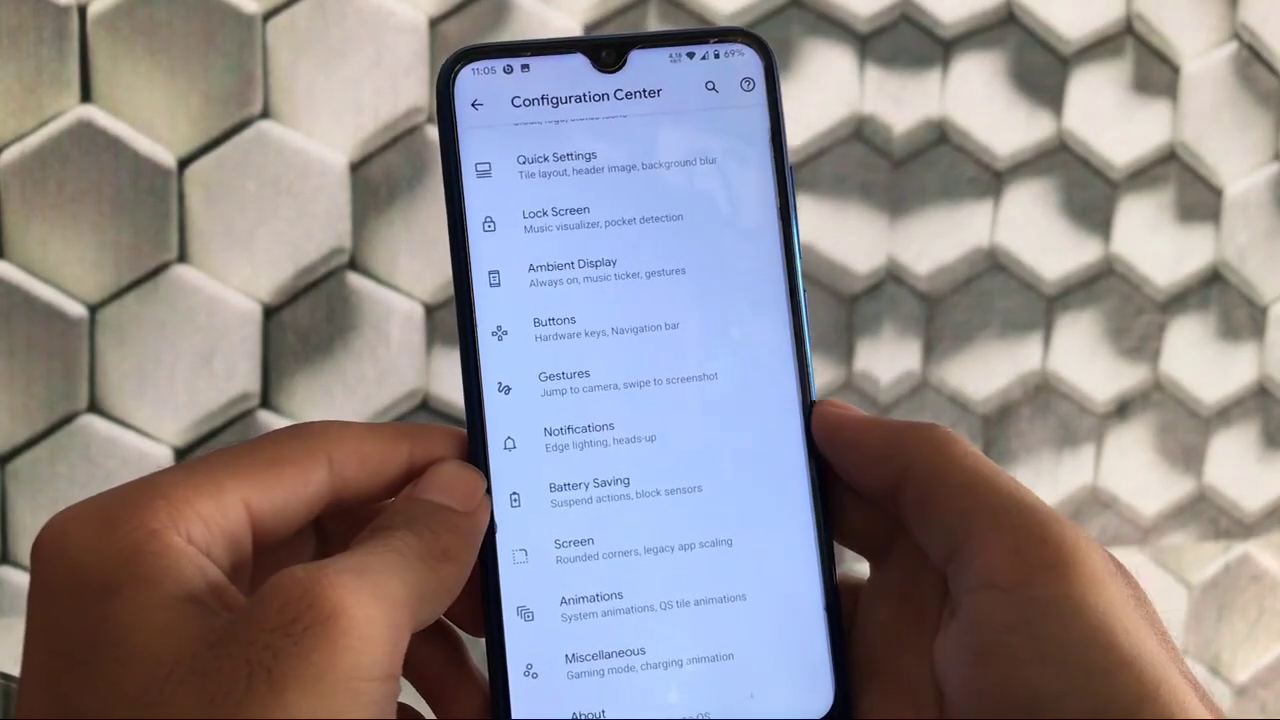
Go into Notifications to see charging LED, edge lighting, heads-up and force-close options.
left_click(580, 434)
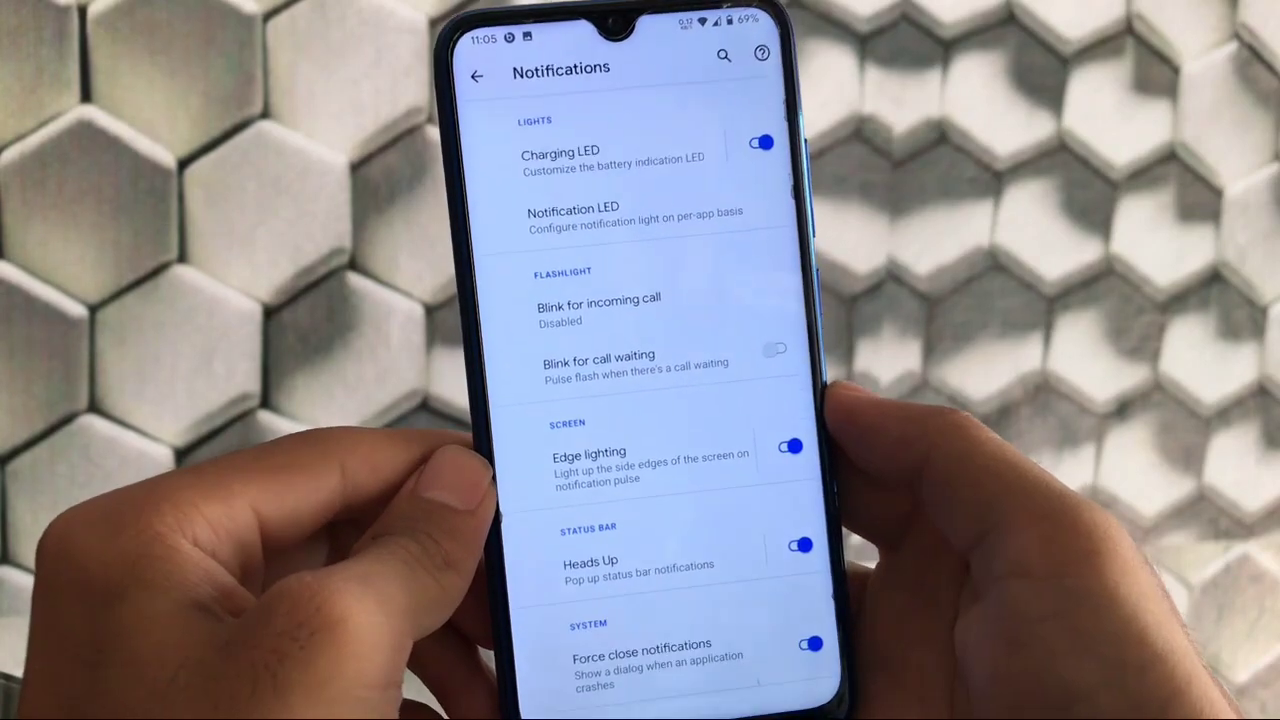
scroll("down", 3)
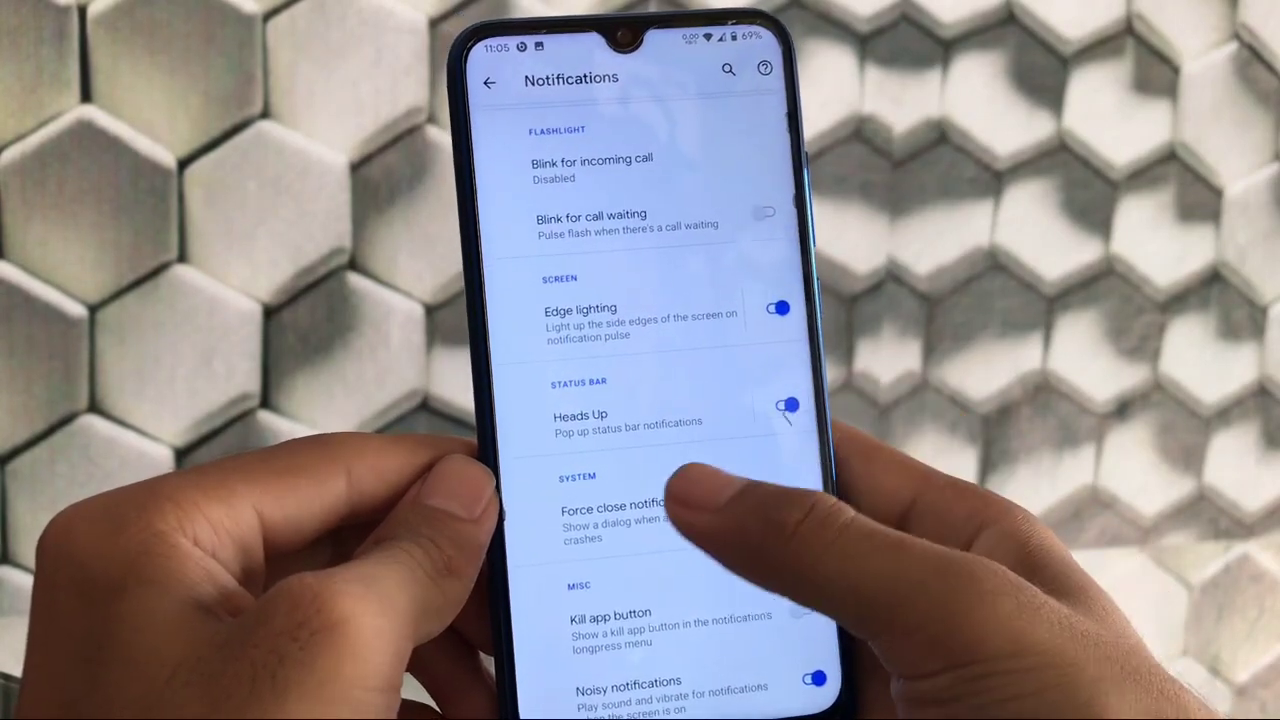